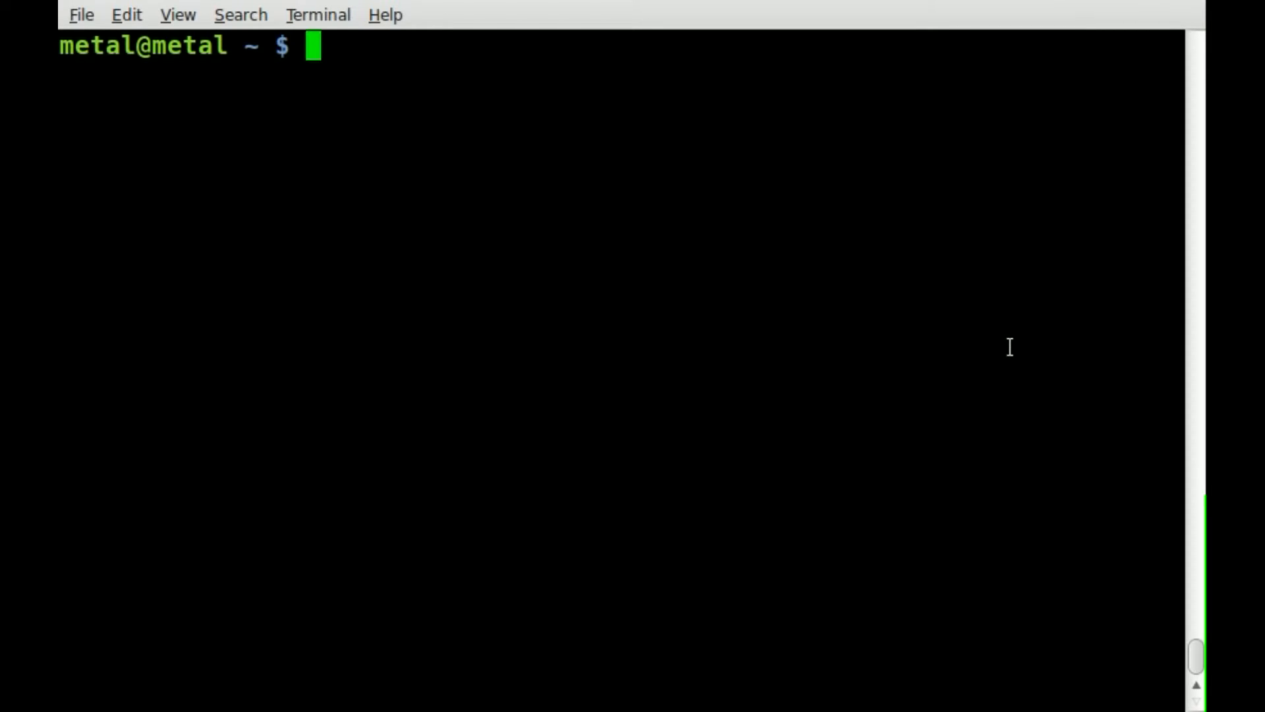
# Print Hello World with echo "Hello World".
pyautogui.write('echo')
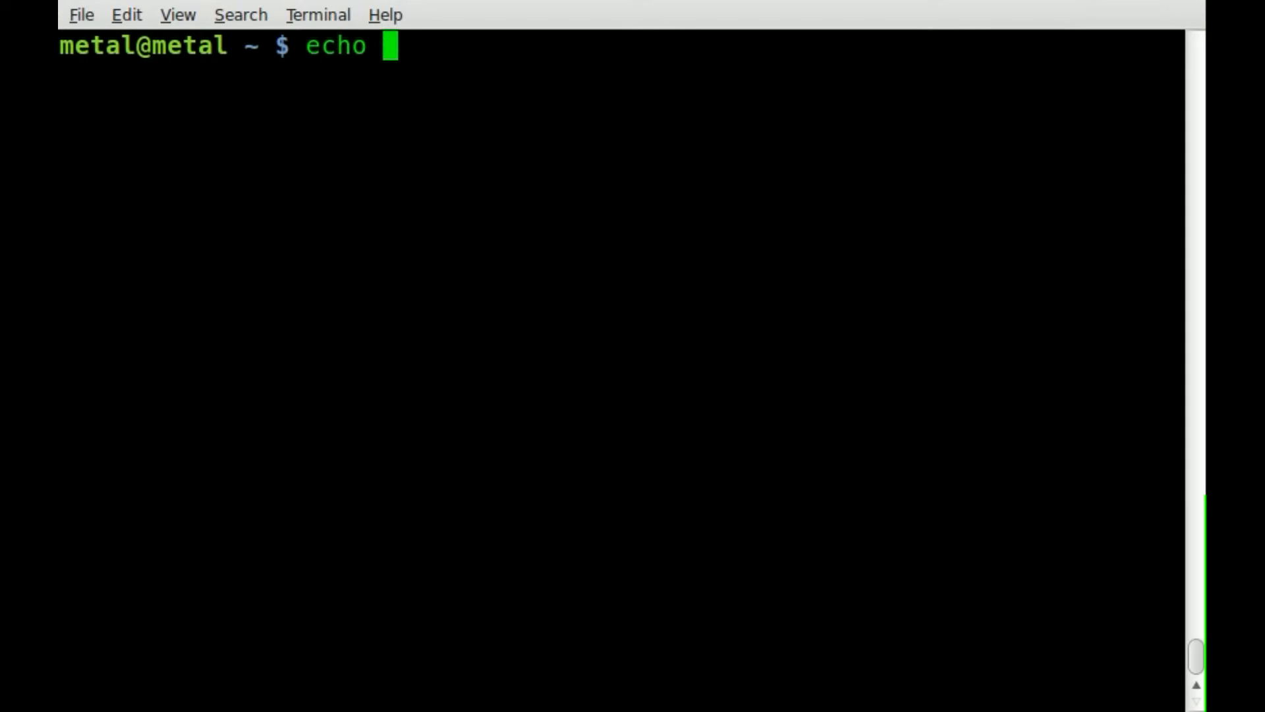
pyautogui.write('"Helloe')
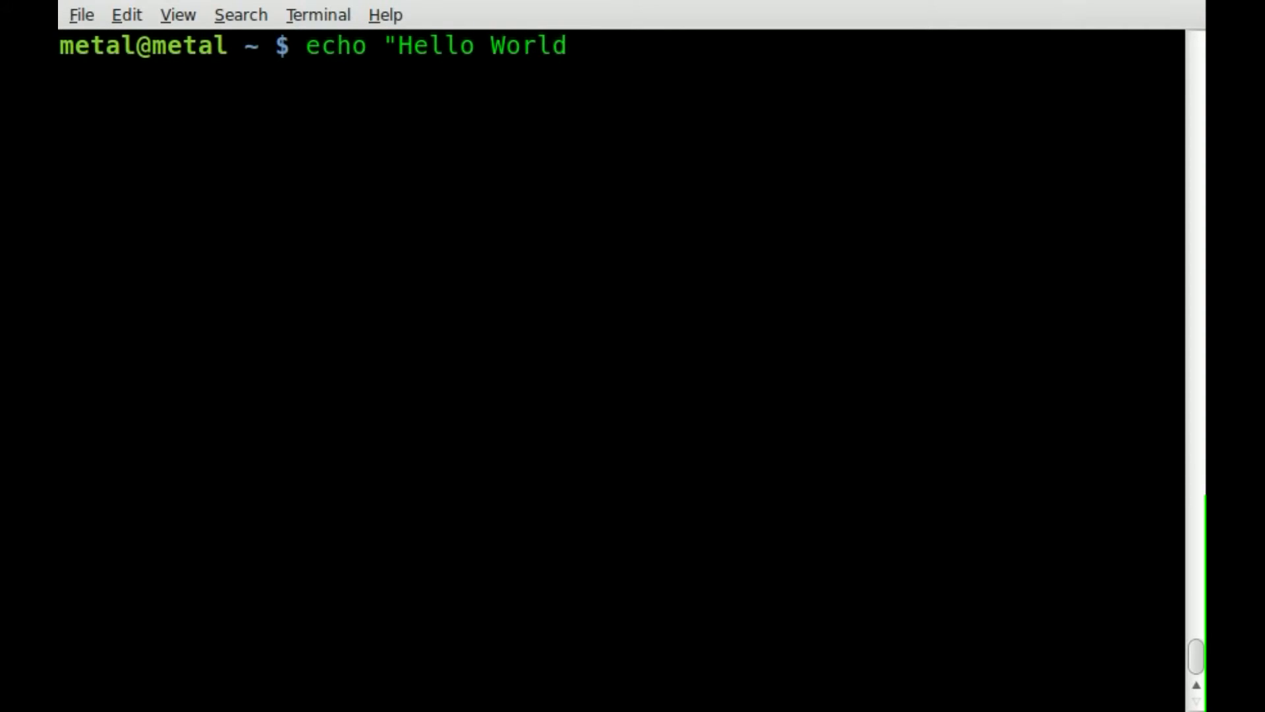
pyautogui.write('"')
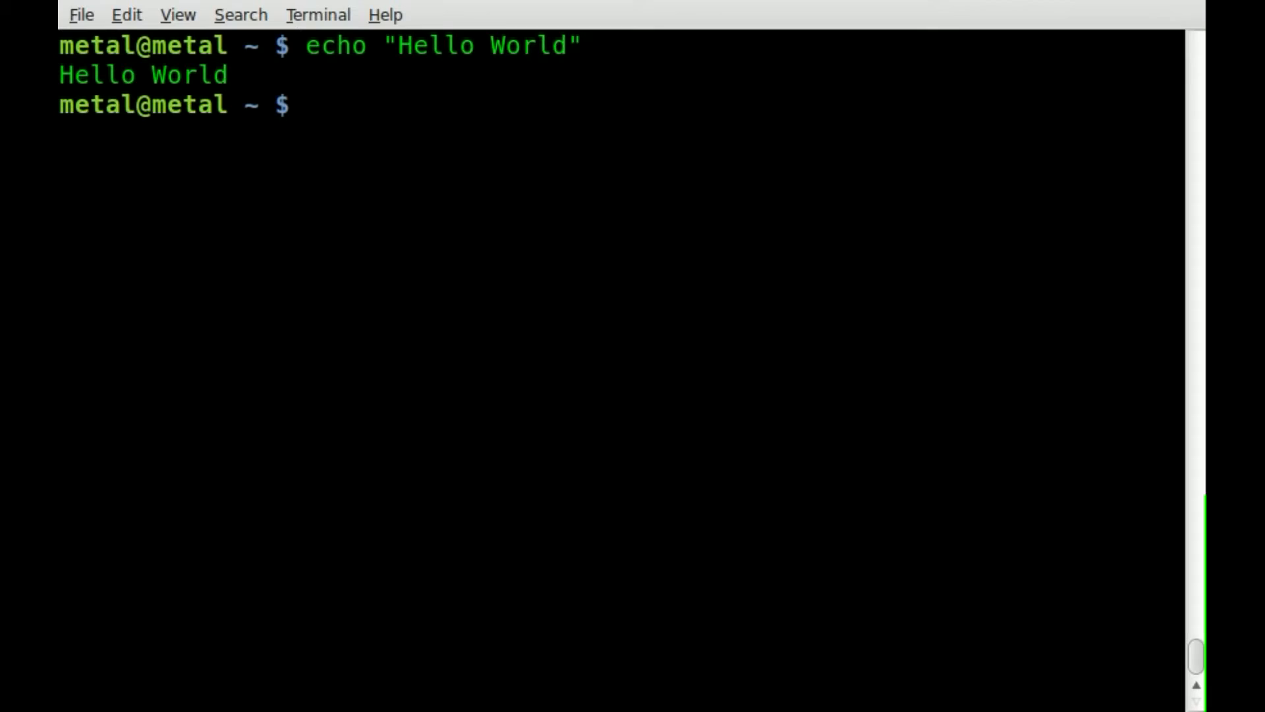
# Chain a second echo printing a row of equals signs under Hello World.
pyautogui.write('echo "Hello World"')
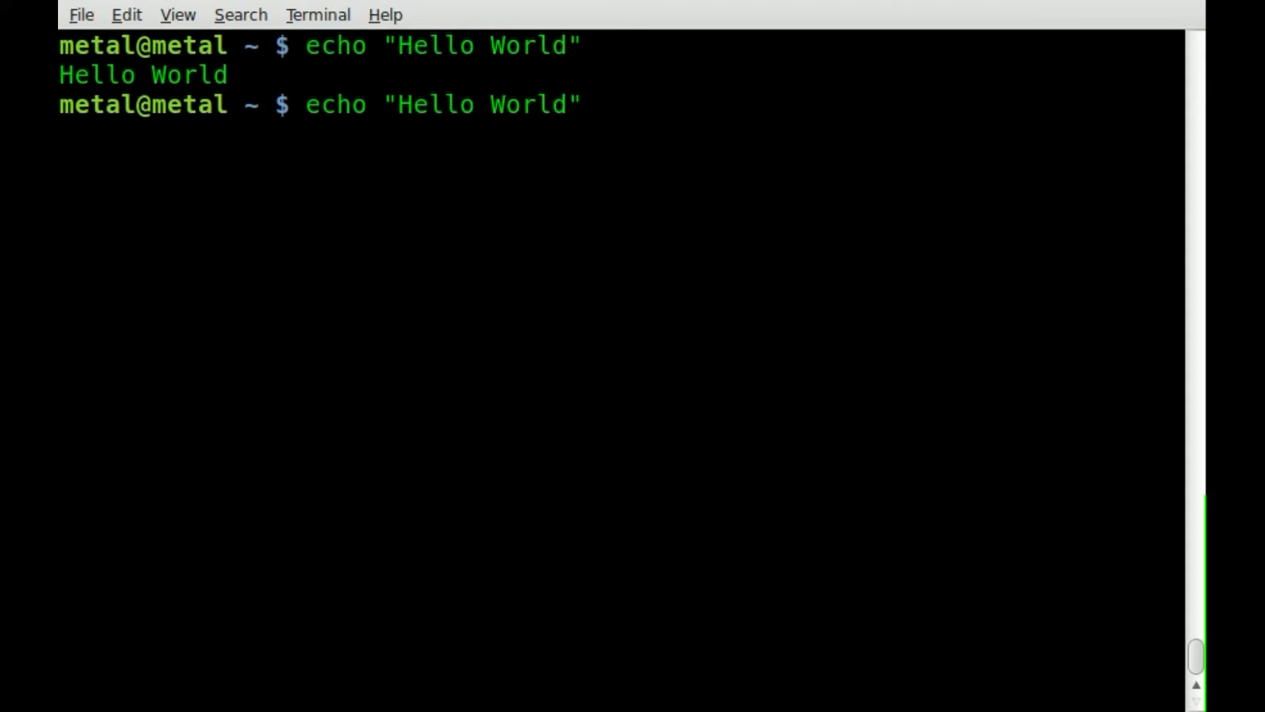
pyautogui.write(';')
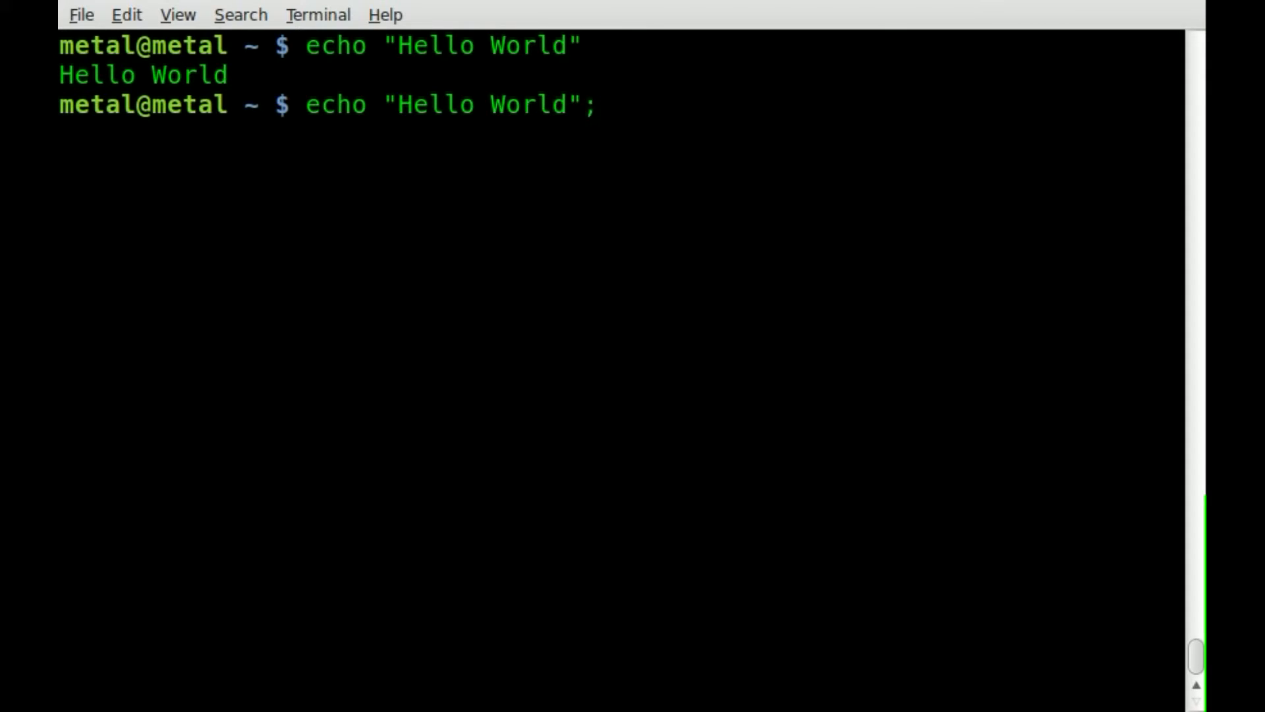
pyautogui.write('echo "')
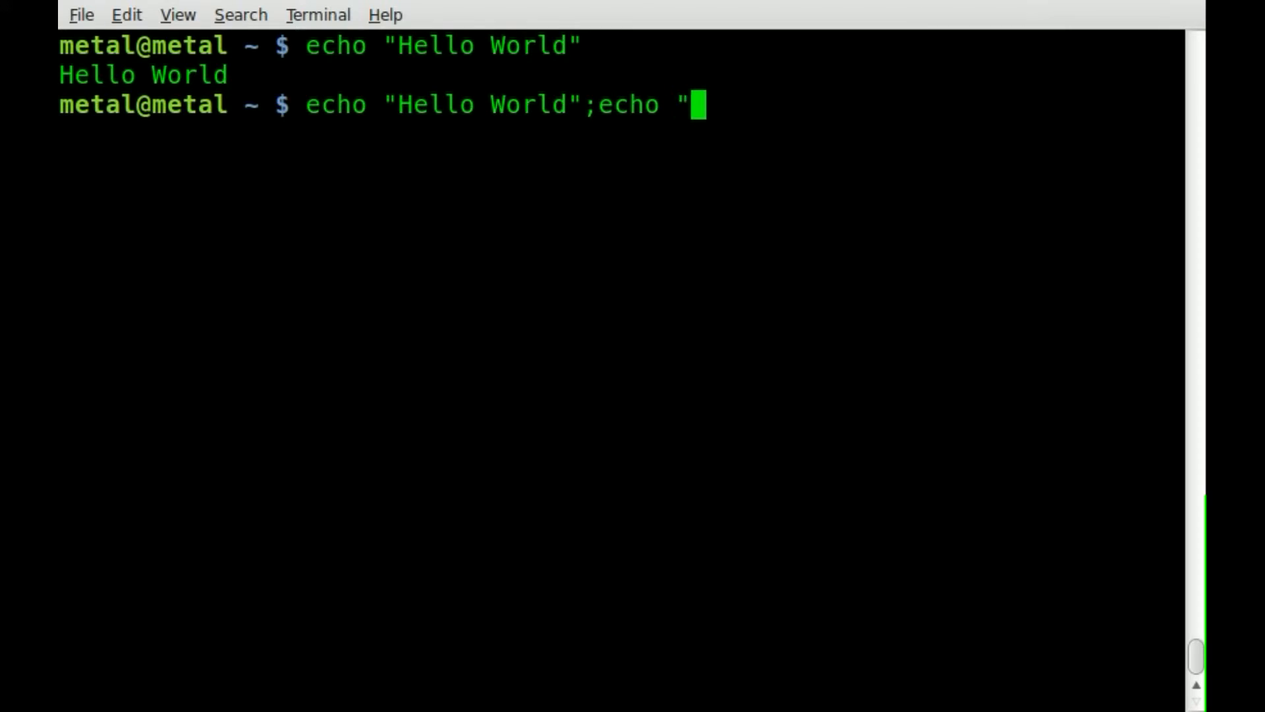
pyautogui.write('======================')
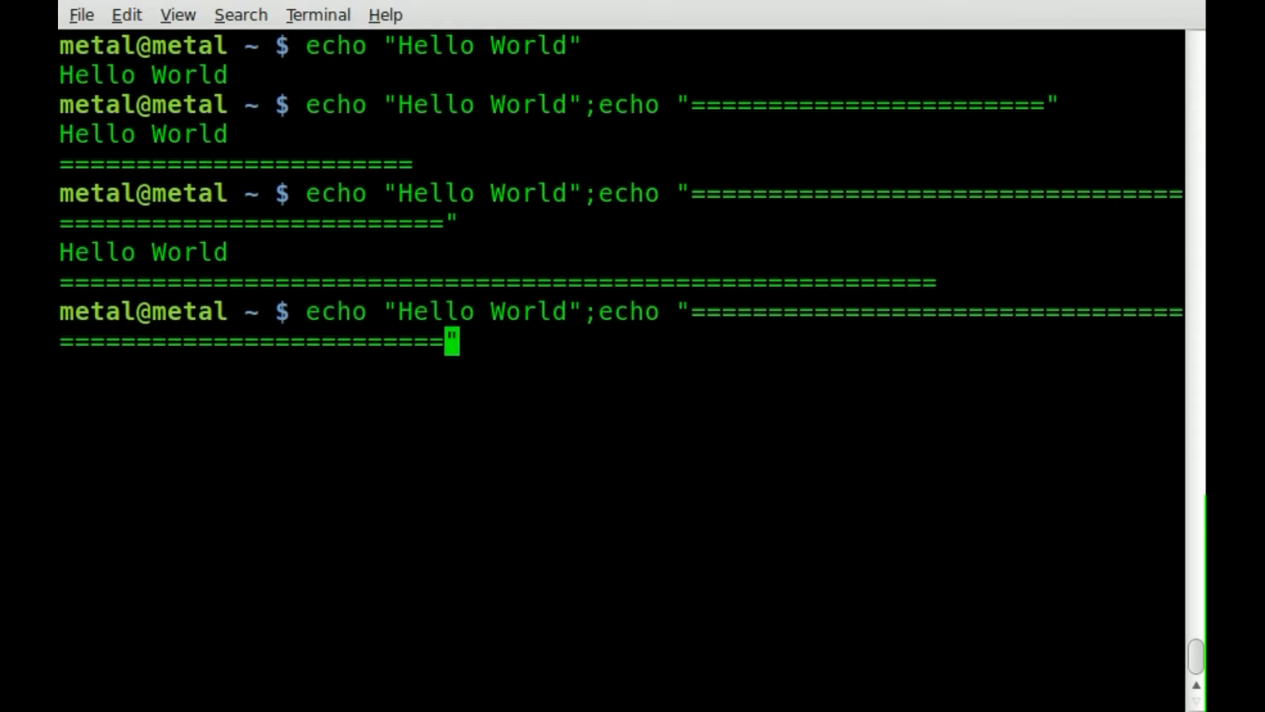
# Run the chained echo with the longest equals-sign row so it wraps to a second line.
pyautogui.press('Return')
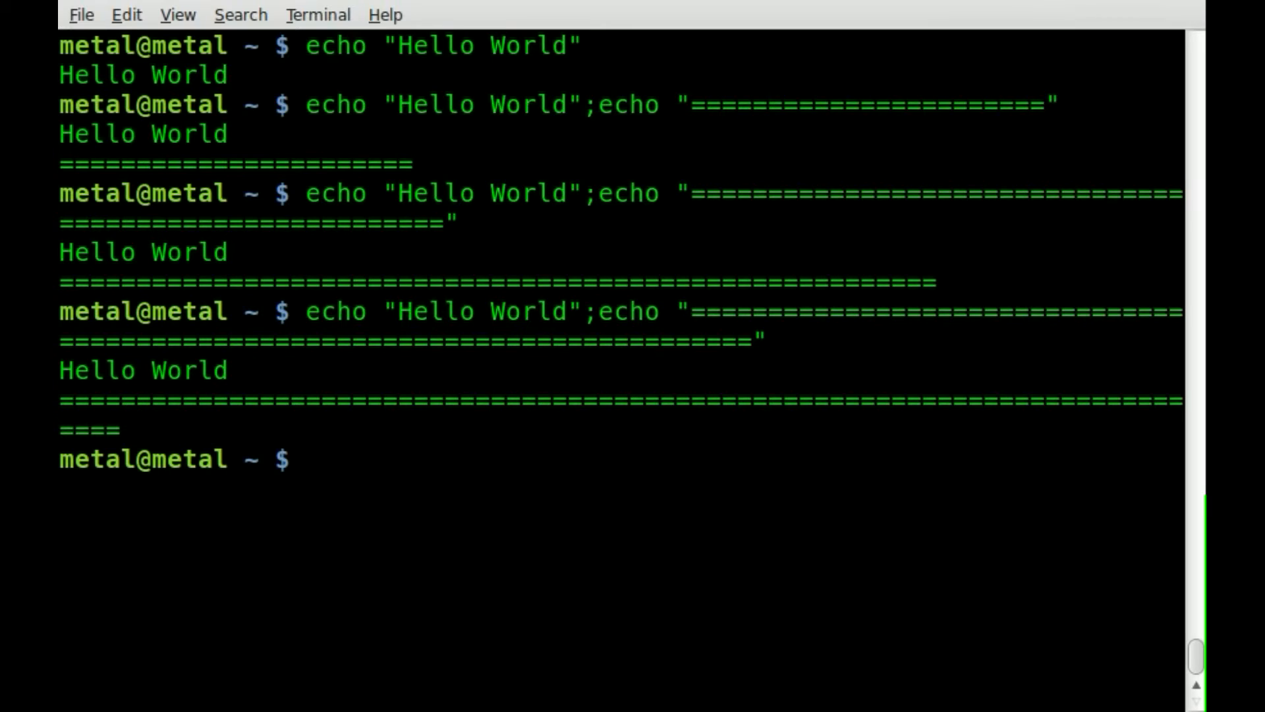
# Report the terminal width with echo $COLUMNS, showing 73 columns.
pyautogui.write('echo')
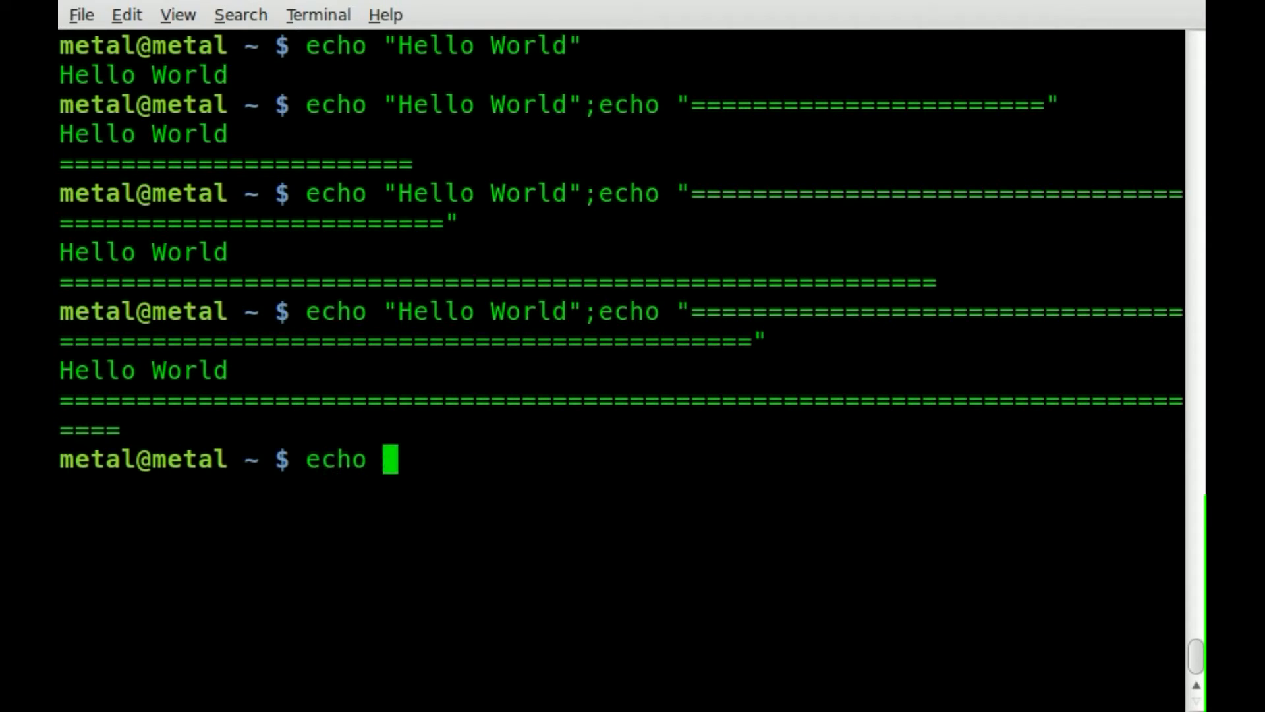
pyautogui.write('$COL')
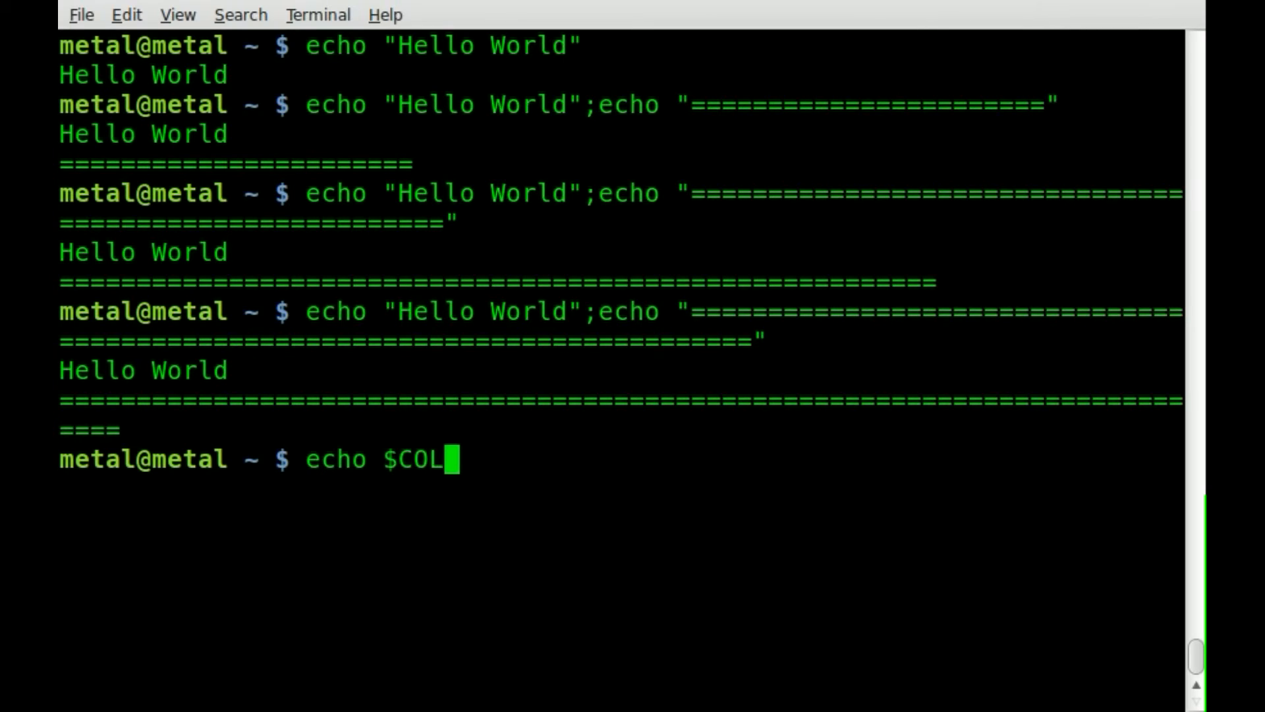
pyautogui.write('UMNS')
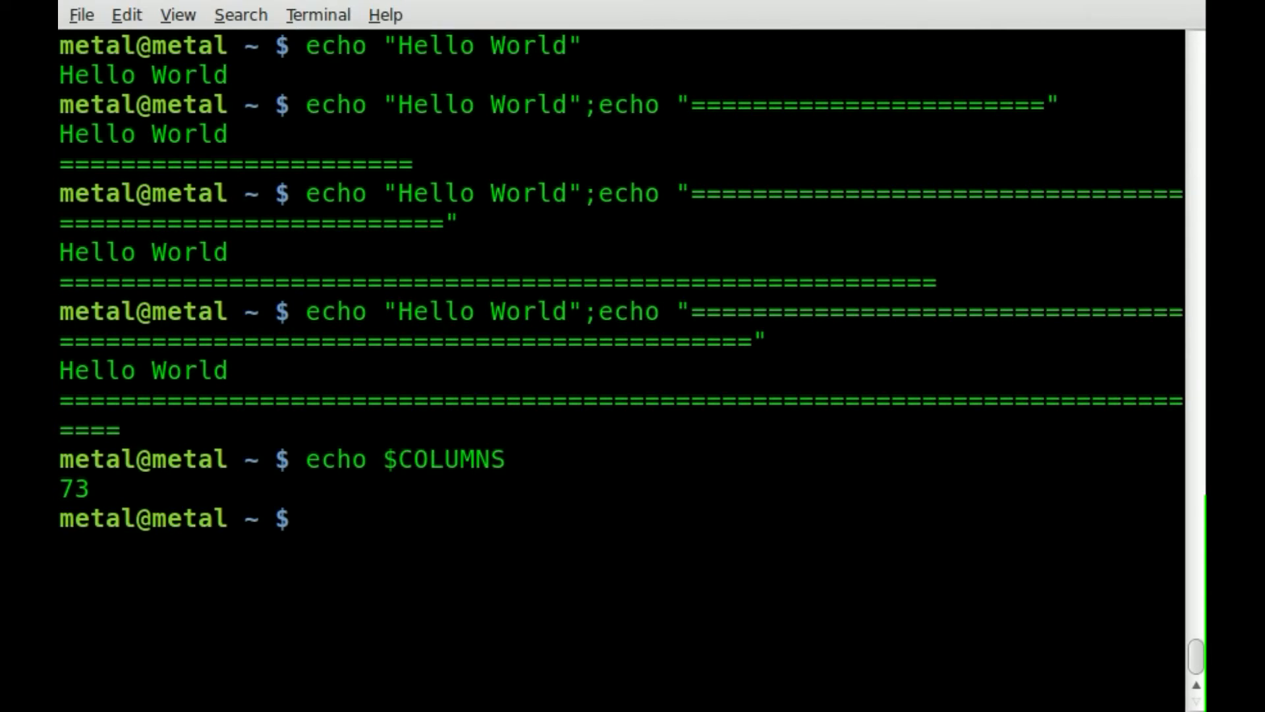
# Print a blank row as wide as the terminal with printf "%*s" $COLUMNS, replacing the trial 80.
pyautogui.write('print')
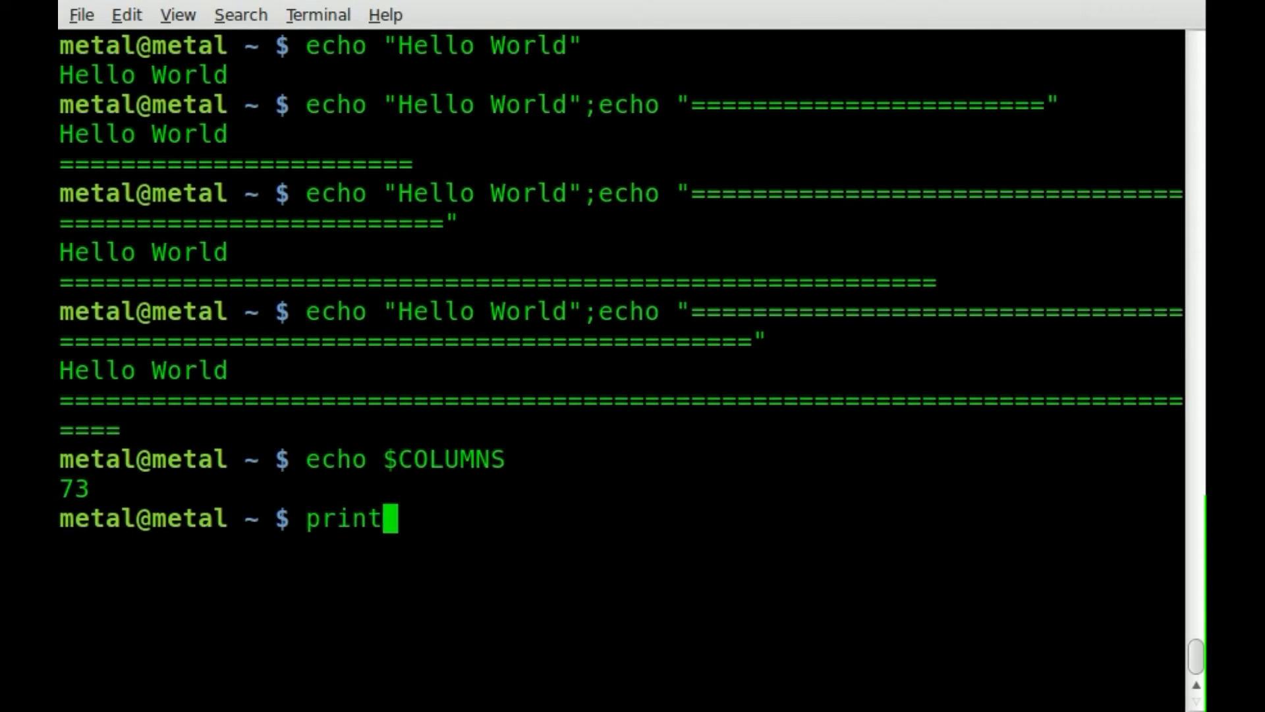
pyautogui.write('f "%')
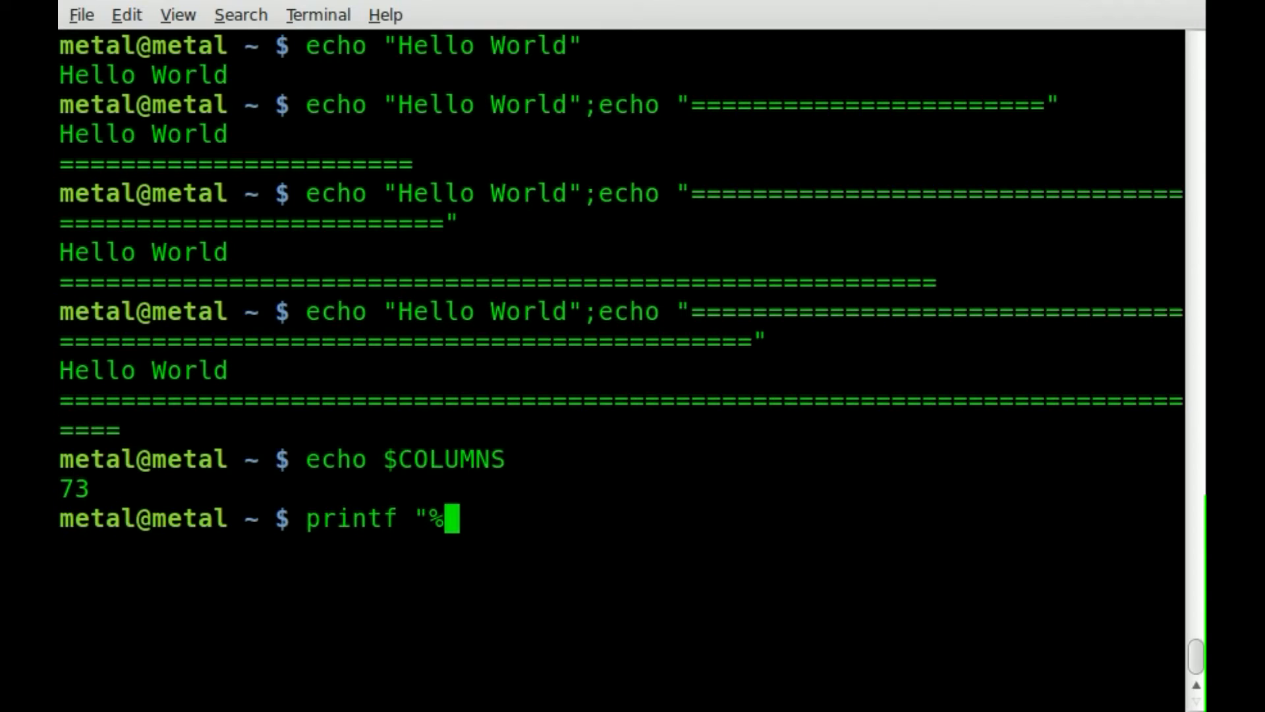
pyautogui.write('*')
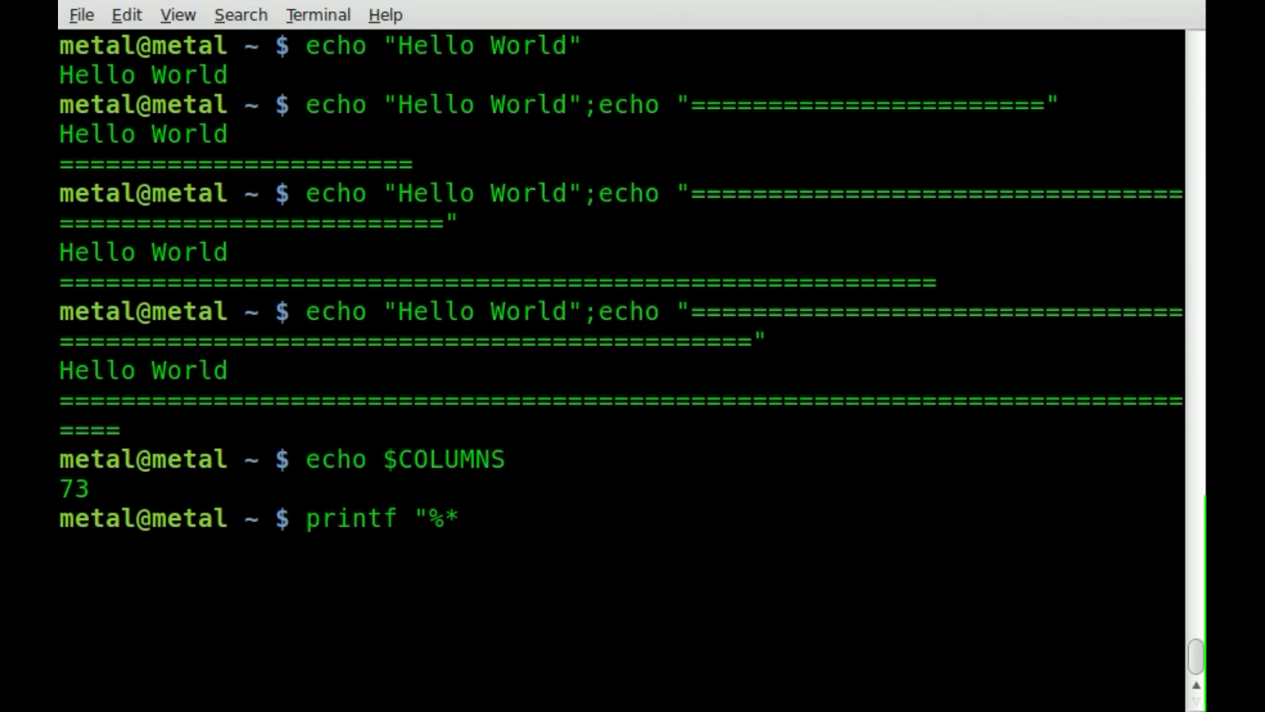
pyautogui.write('s')
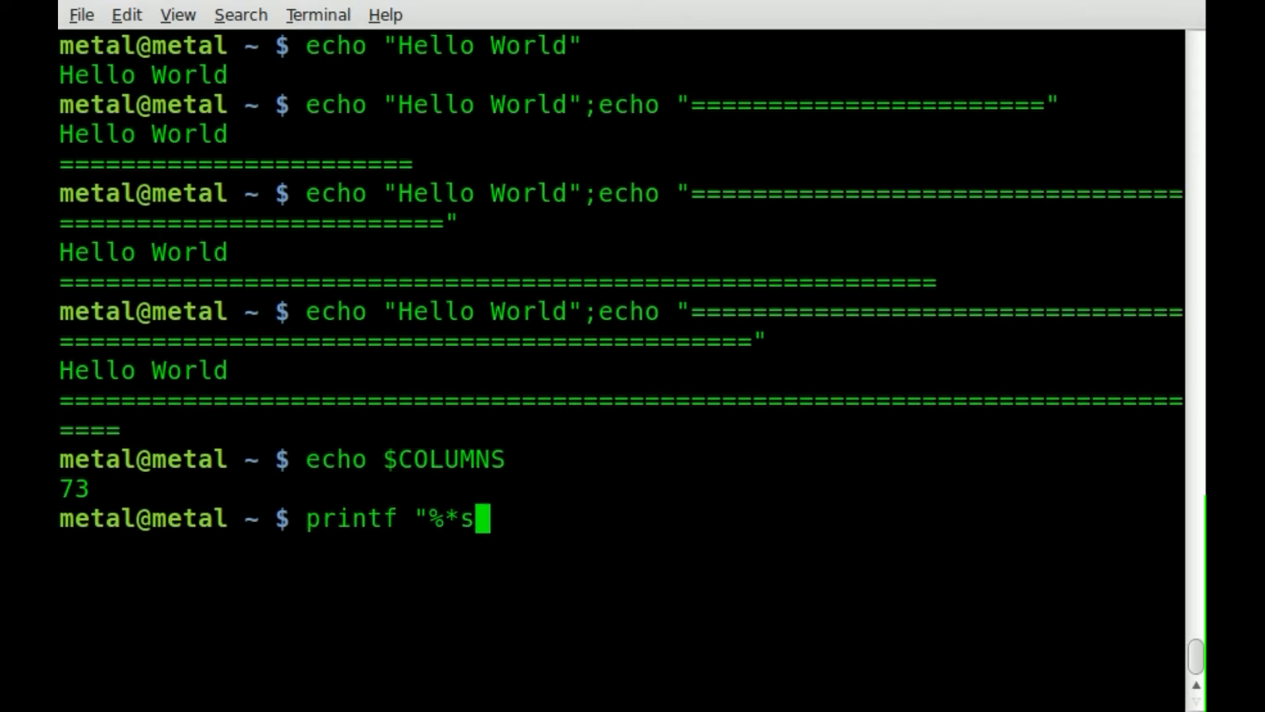
pyautogui.write('"')
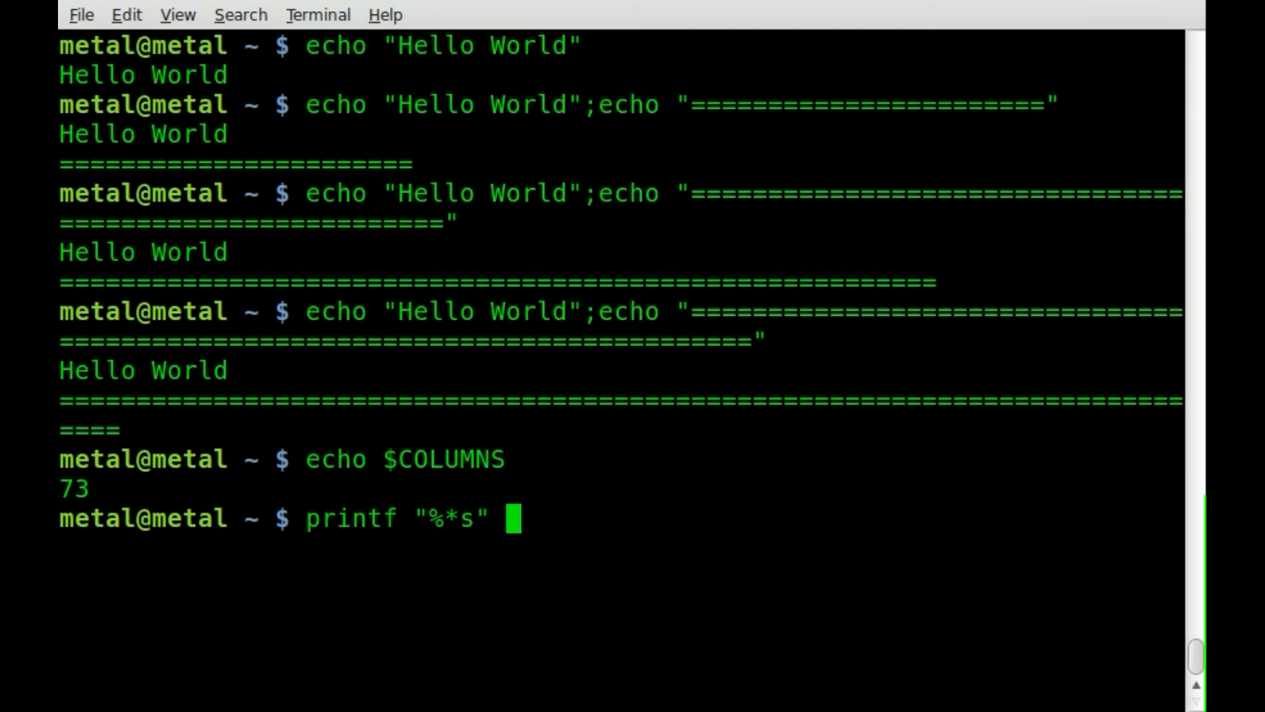
pyautogui.write('80')
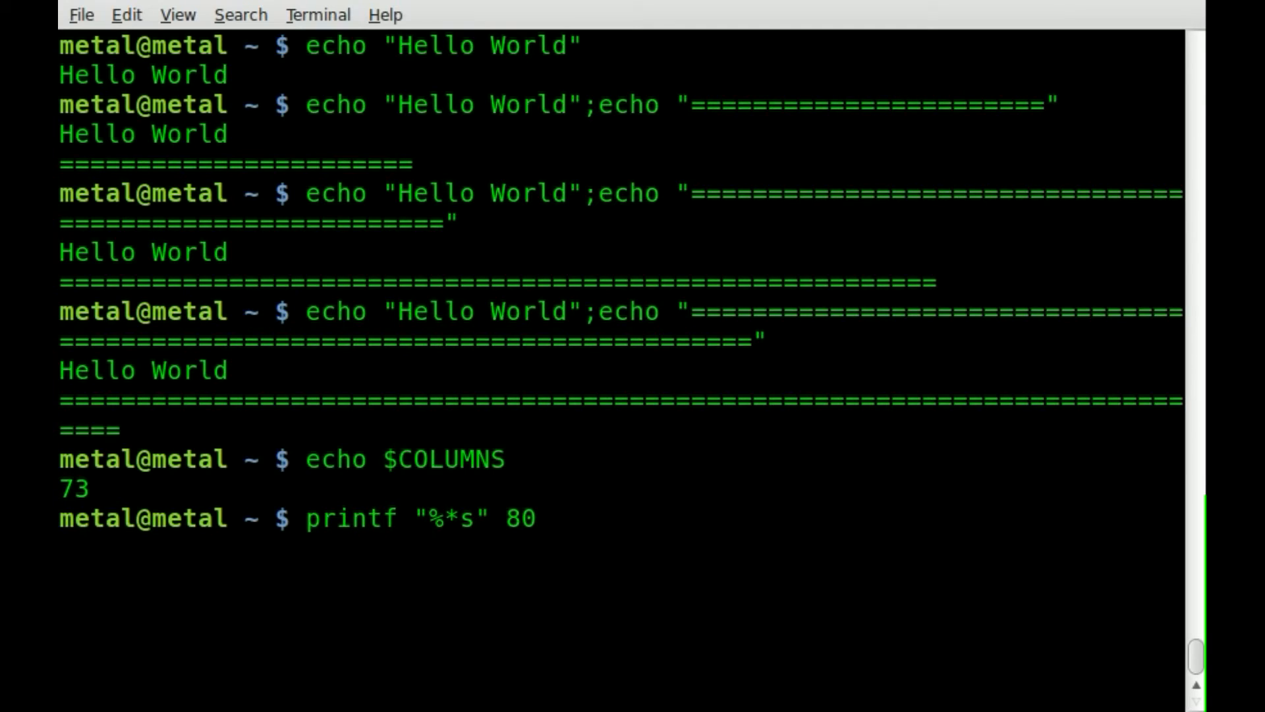
pyautogui.press('BackSpace')
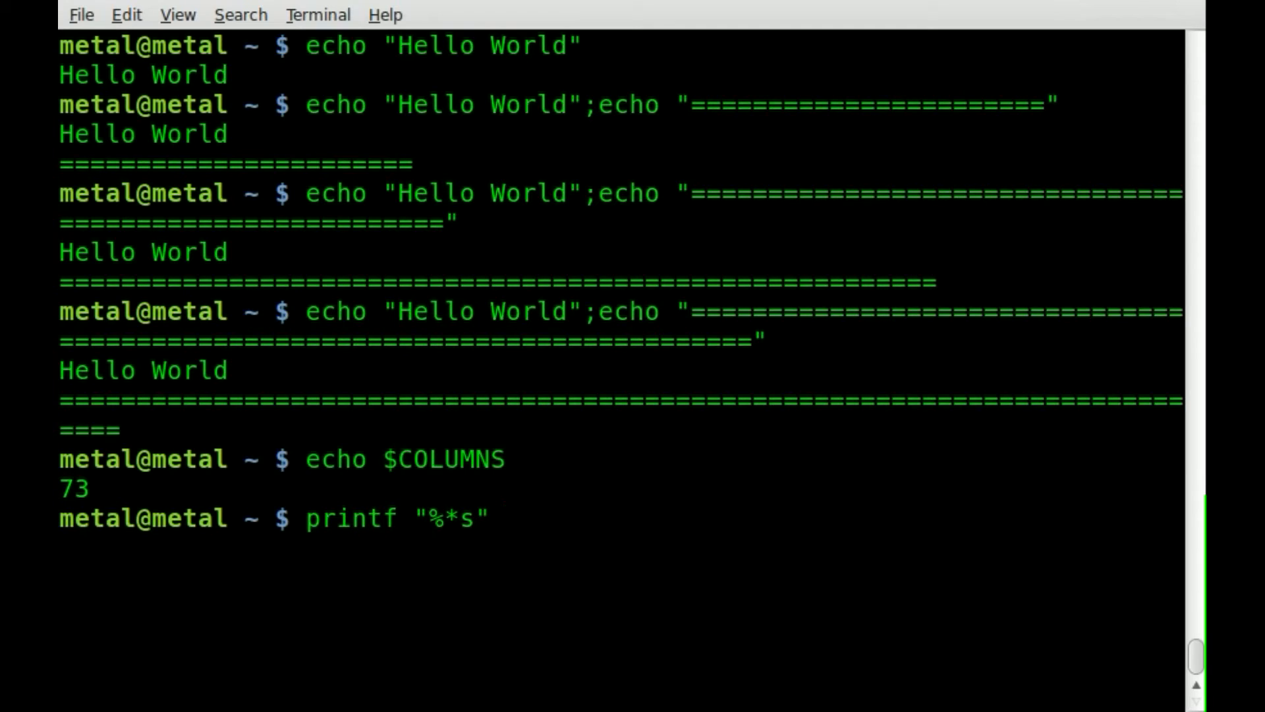
pyautogui.write('$COL')
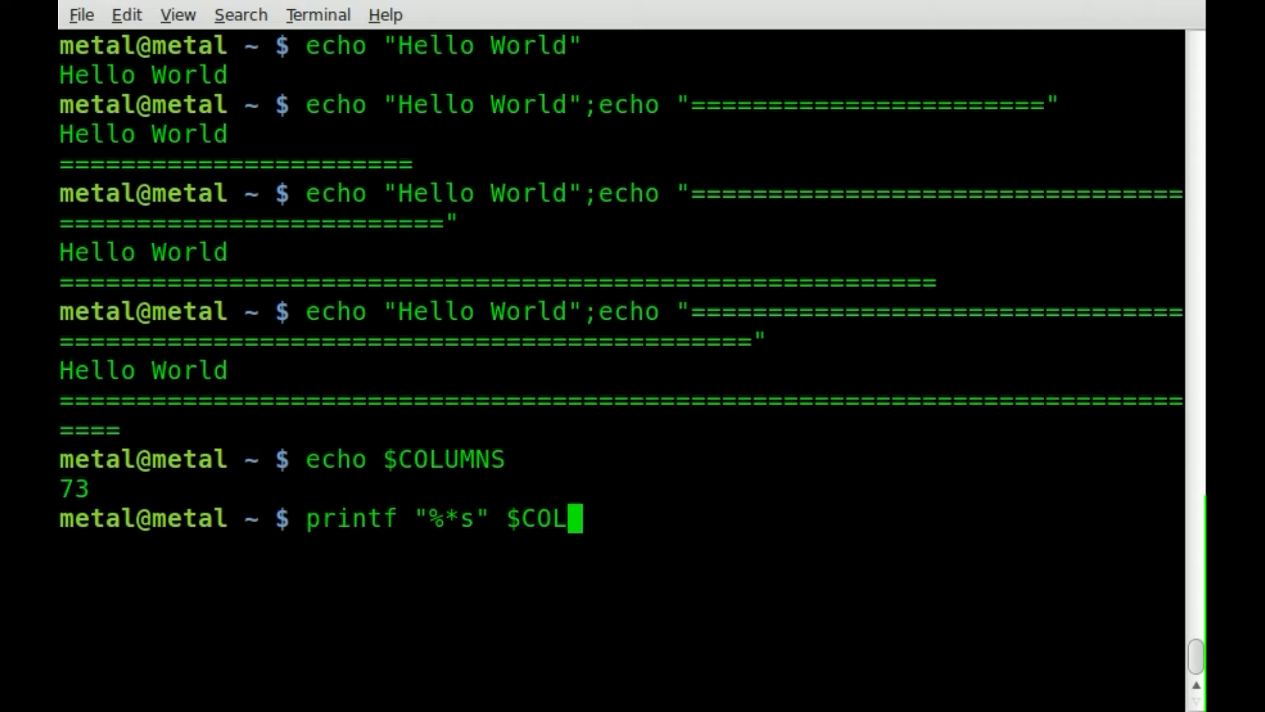
pyautogui.write('UMNS')
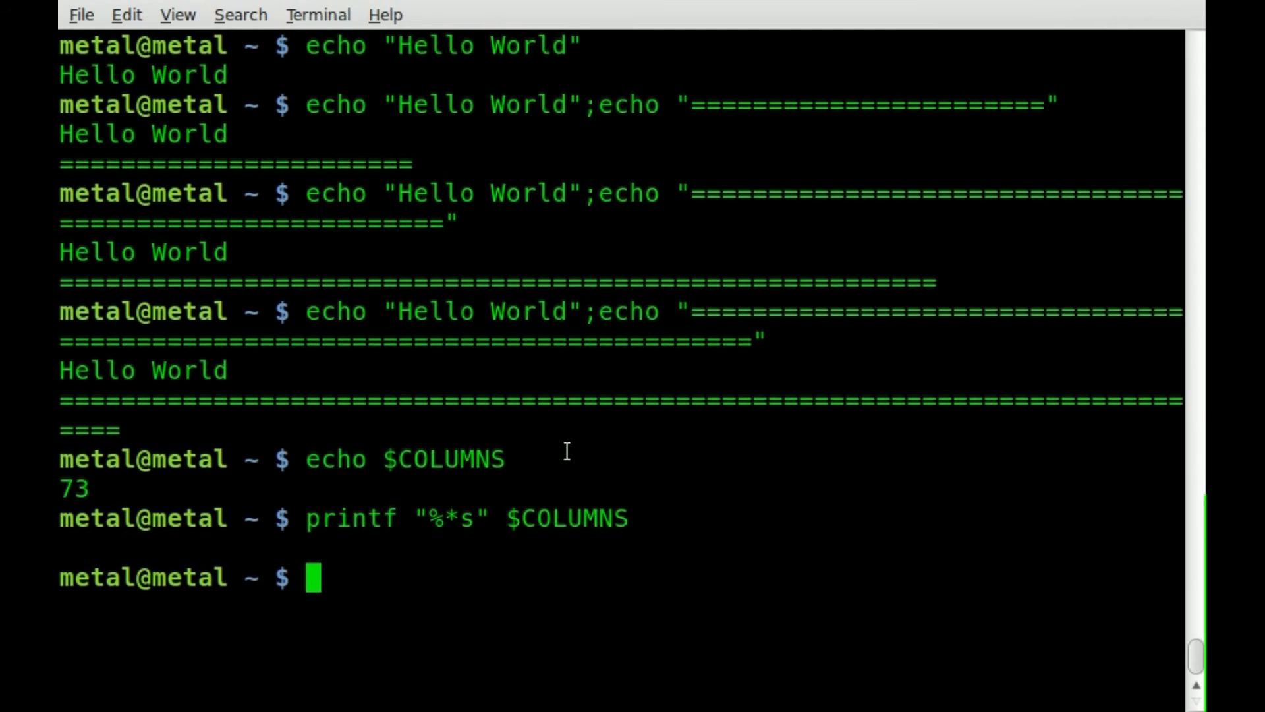
# Pipe printf "%*s" $COLUMNS into tr " " "=" for a full-width equals line.
pyautogui.write('printf "%*s" $COLUMNS |')
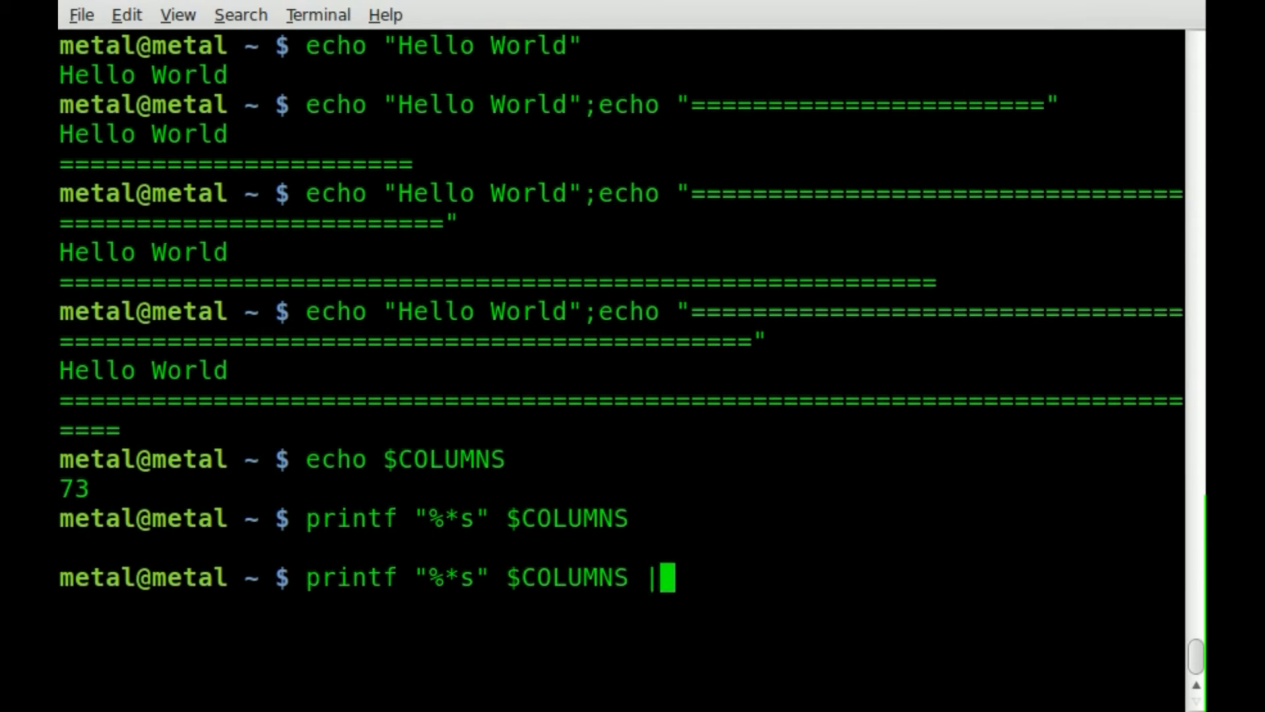
pyautogui.write('tr')
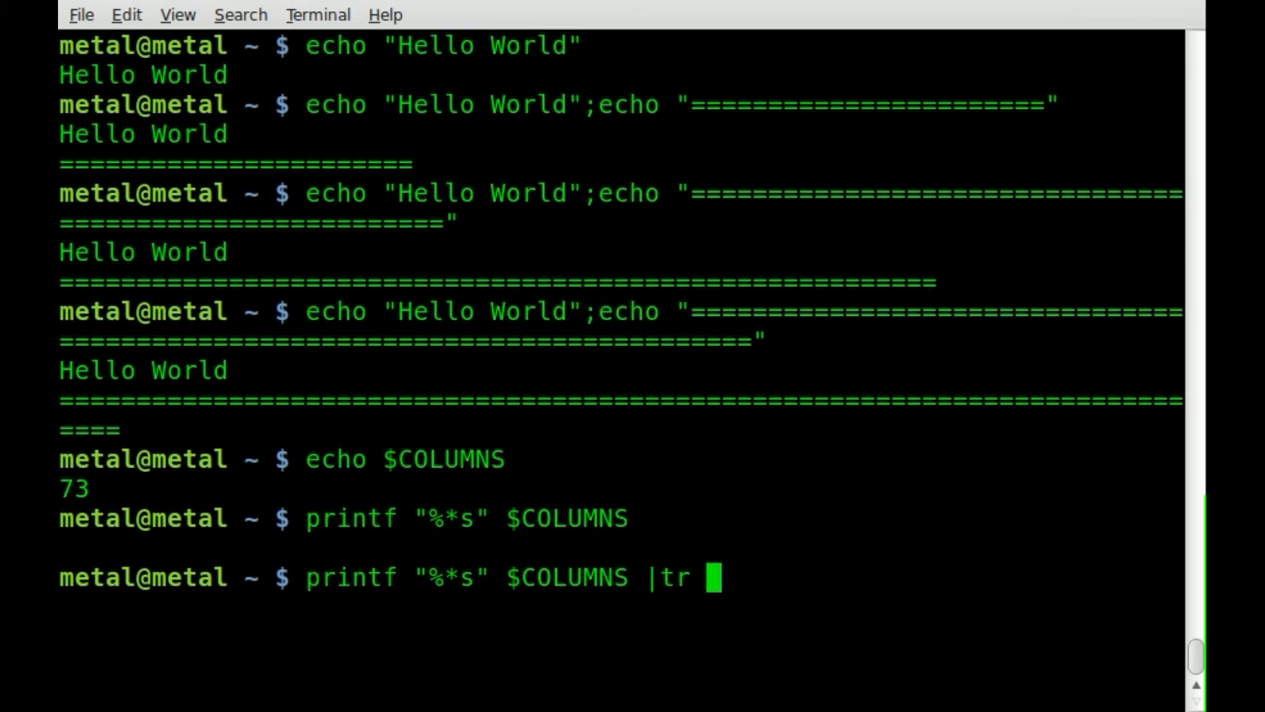
pyautogui.write('" "')
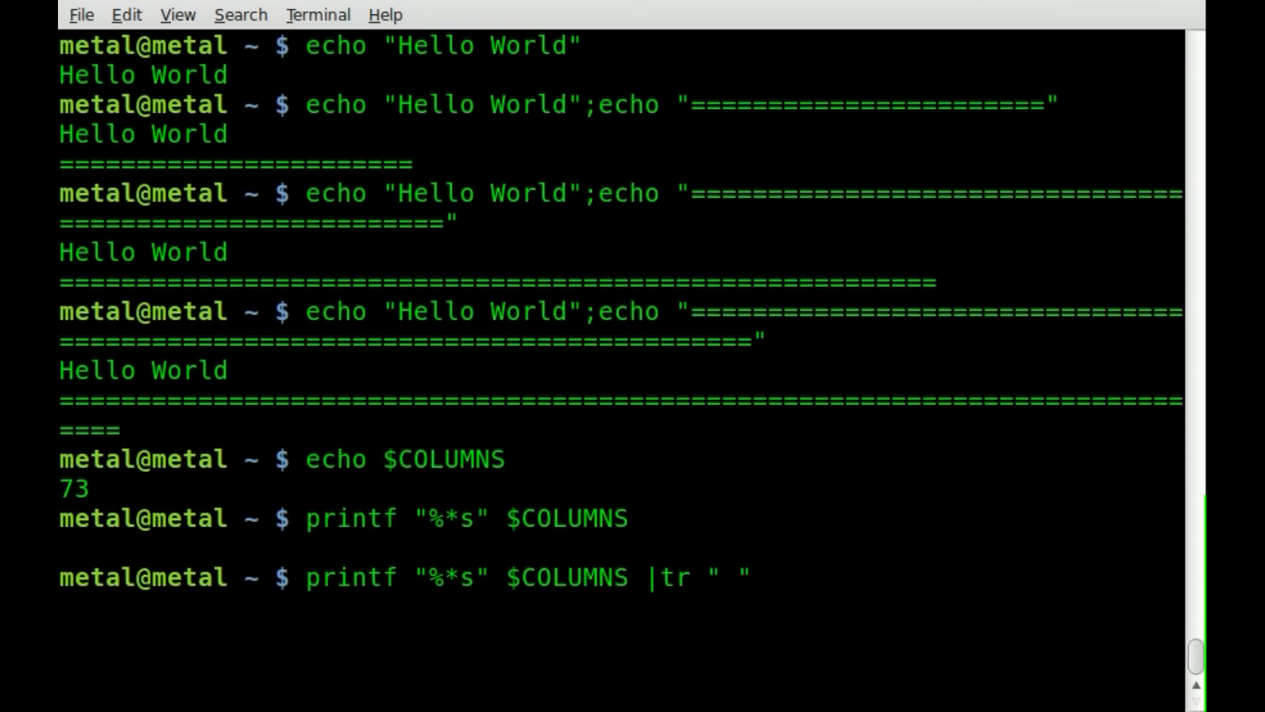
pyautogui.write('"="')
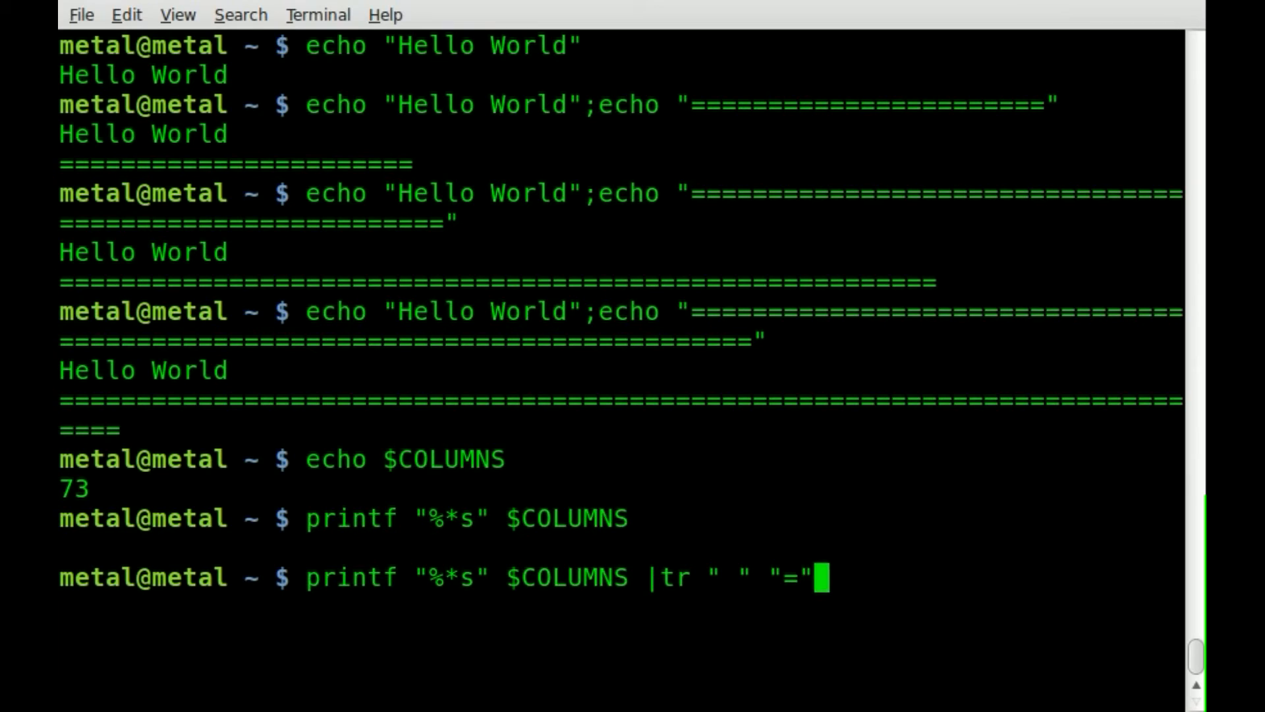
pyautogui.moveTo(469, 589)
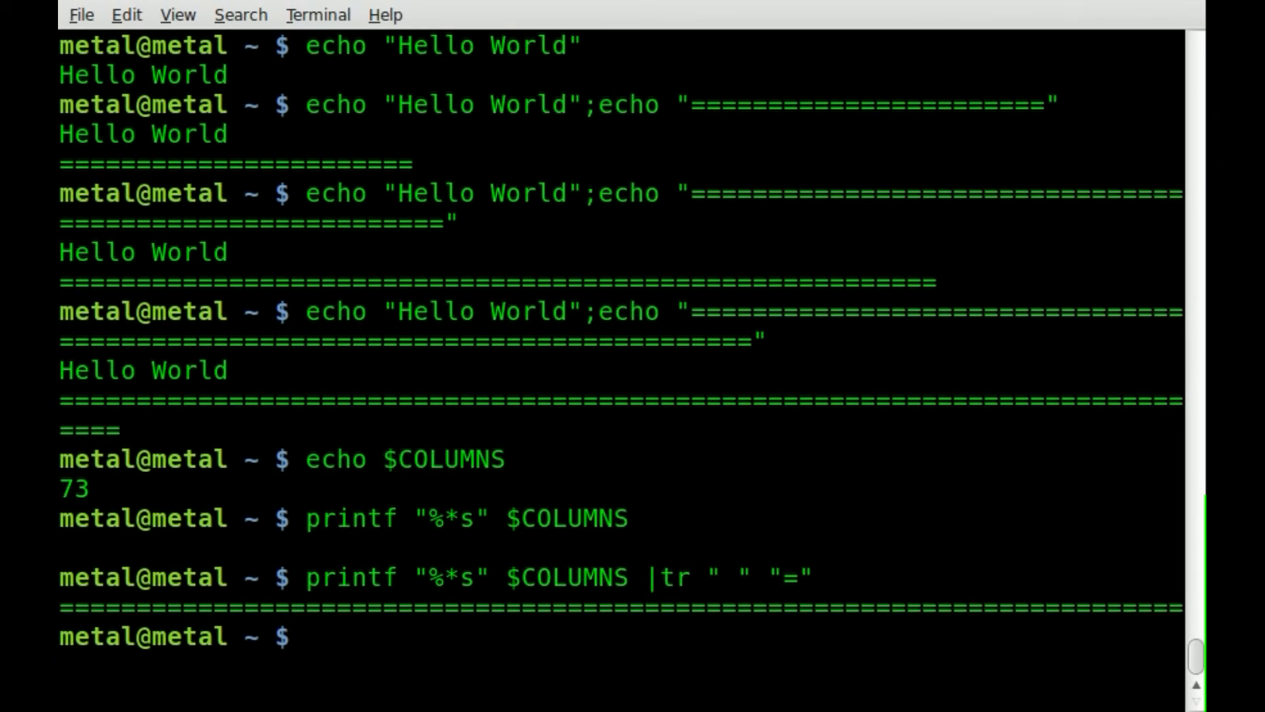
# Rerun the printf | tr divider with plus signs, then prepare one with @ signs.
pyautogui.write('printf "%*s" $COLUMNS |tr " " "-')
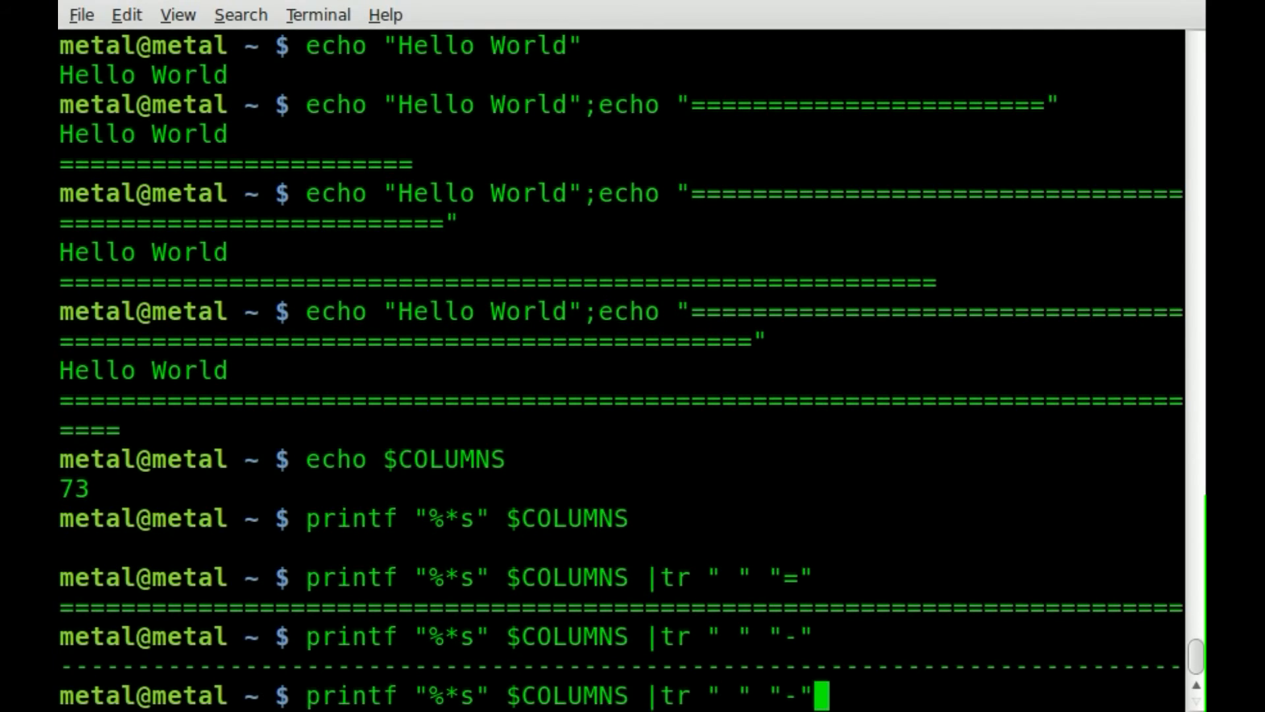
pyautogui.write('+')
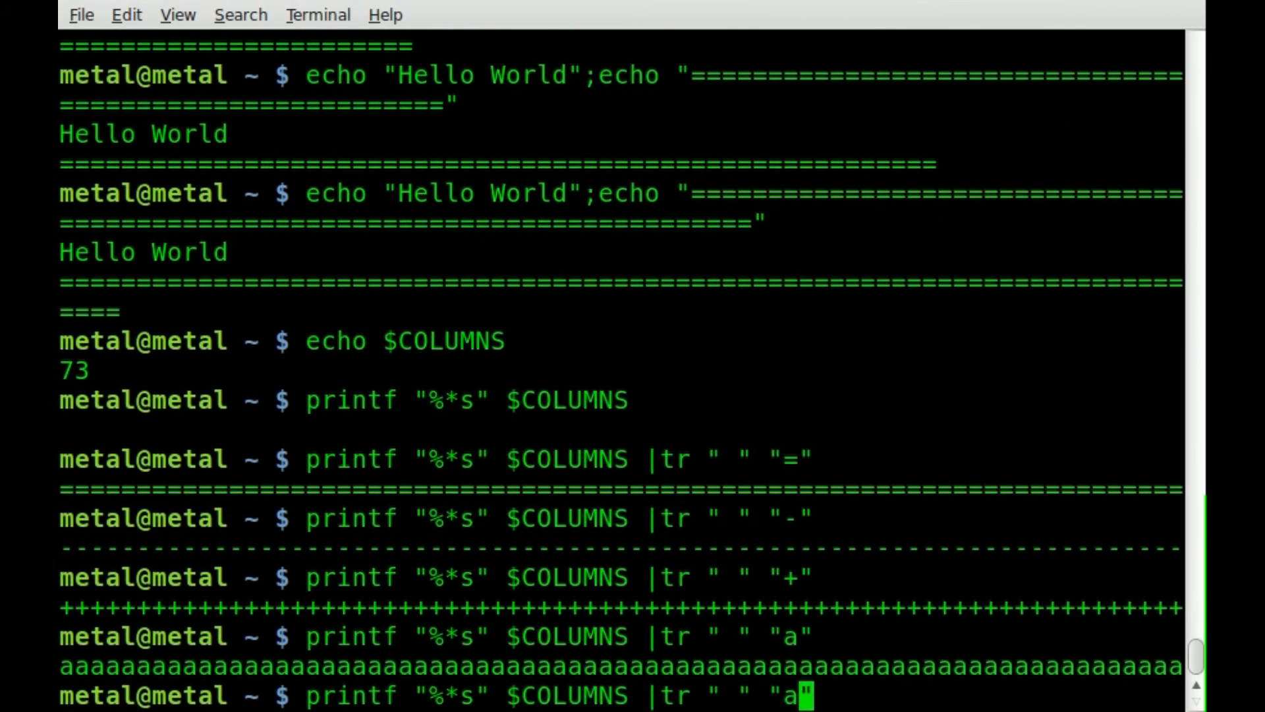
pyautogui.write('@')
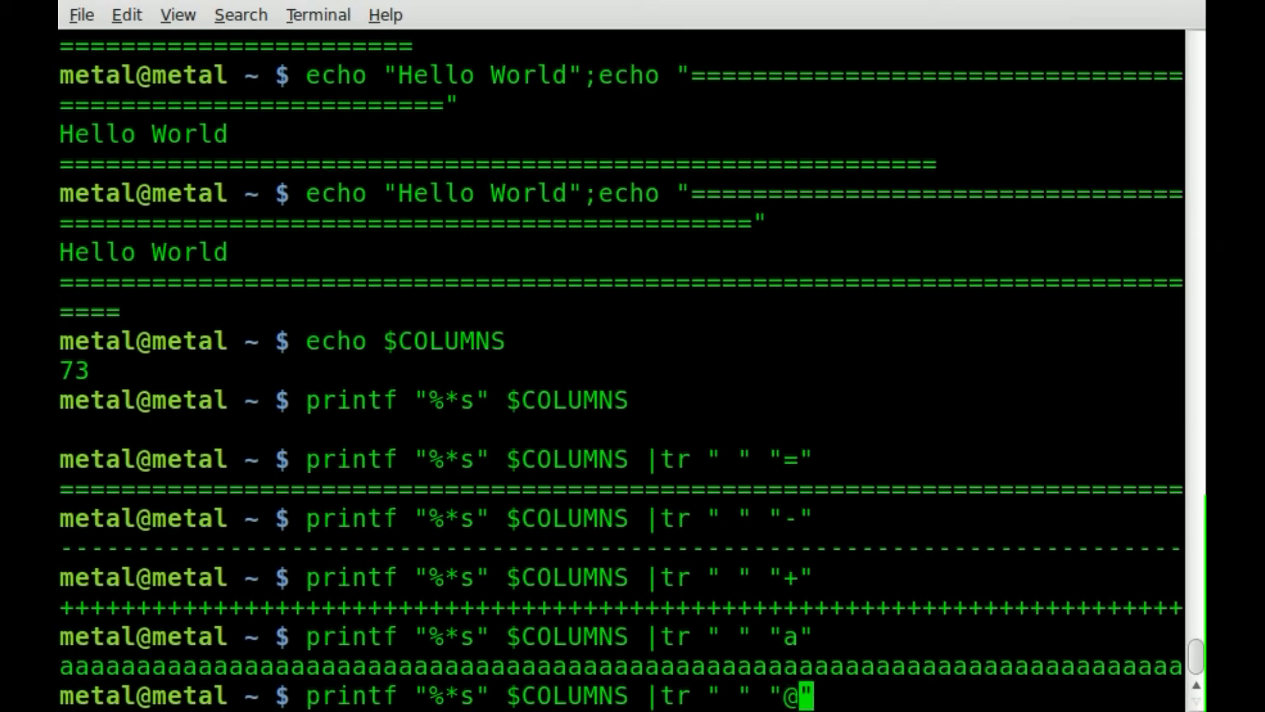